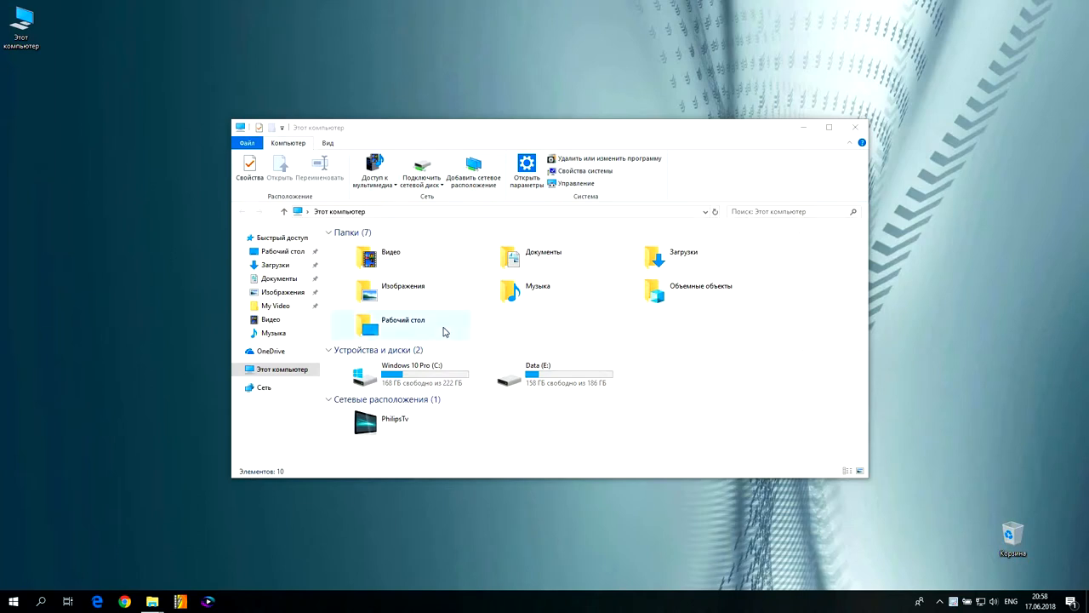
mouse_move(606, 347)
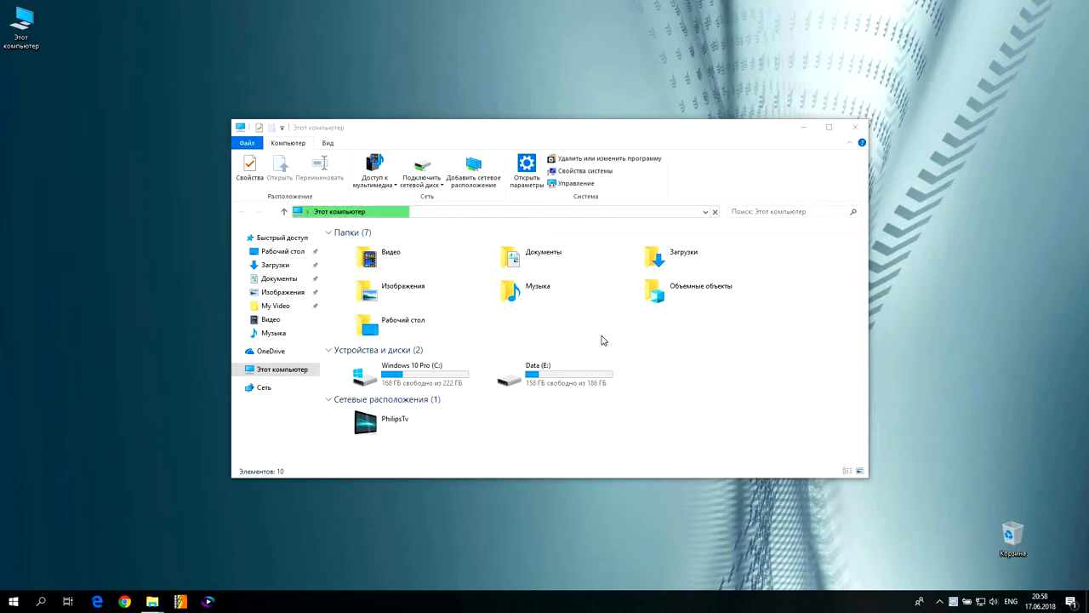
mouse_move(591, 332)
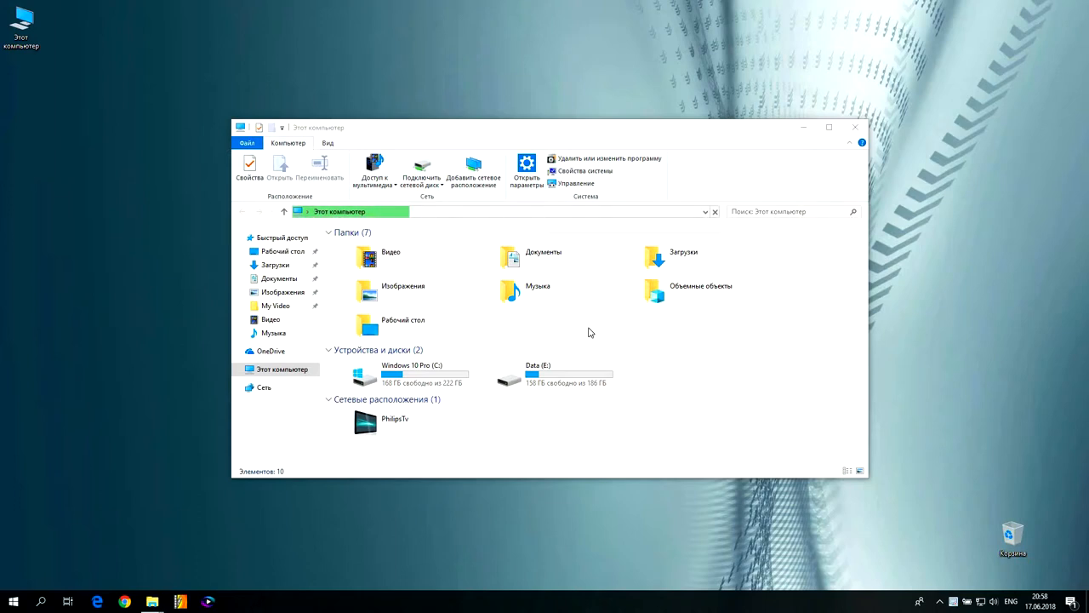
mouse_move(643, 376)
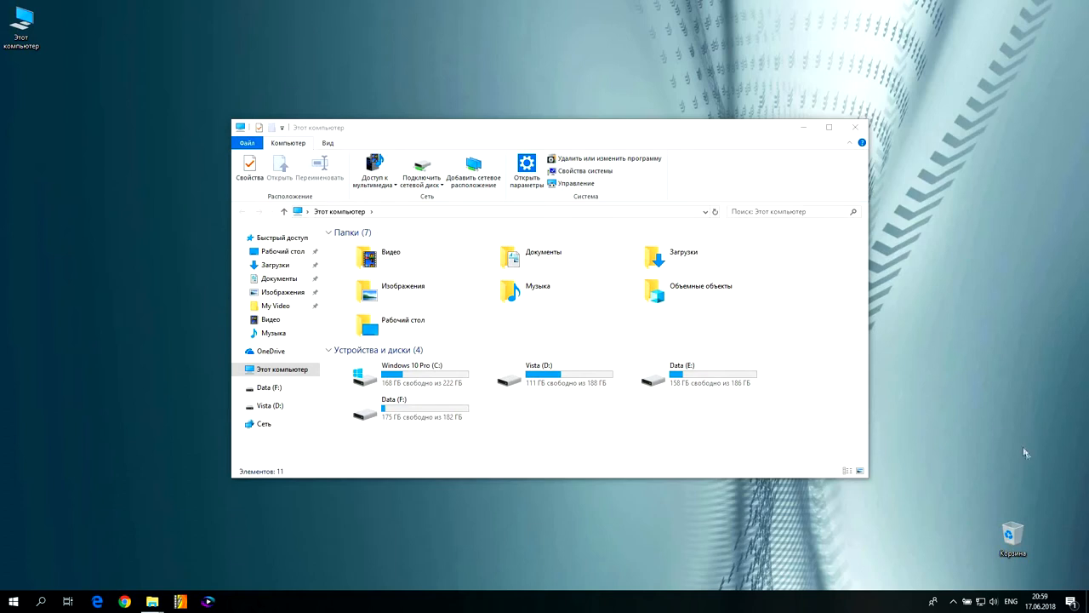
mouse_move(643, 395)
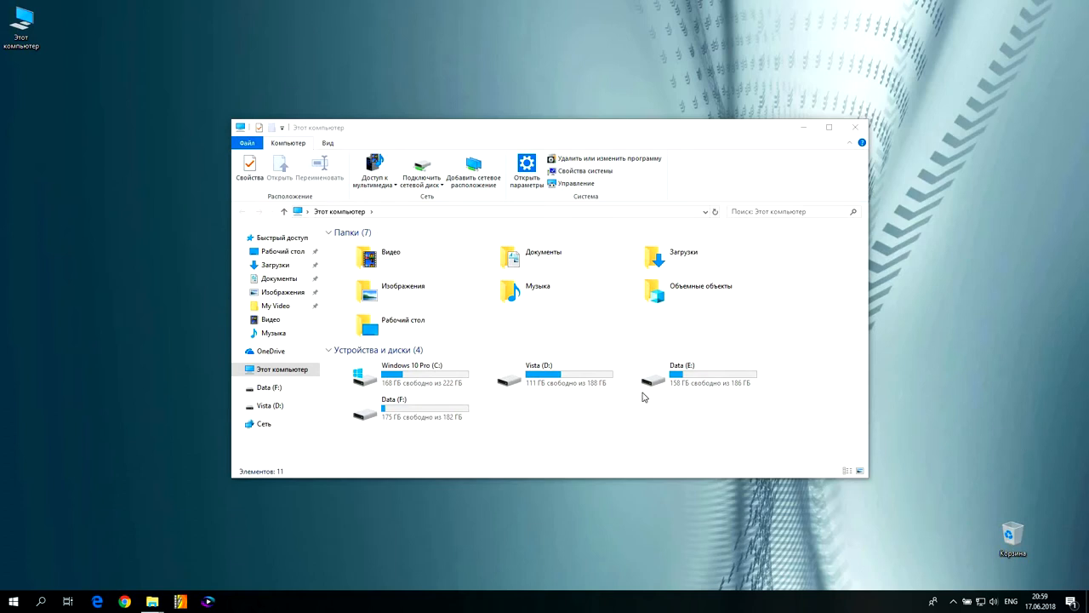
Browse the folders on the new Vista (D:) partition, then return to This PC.
double_click(511, 374)
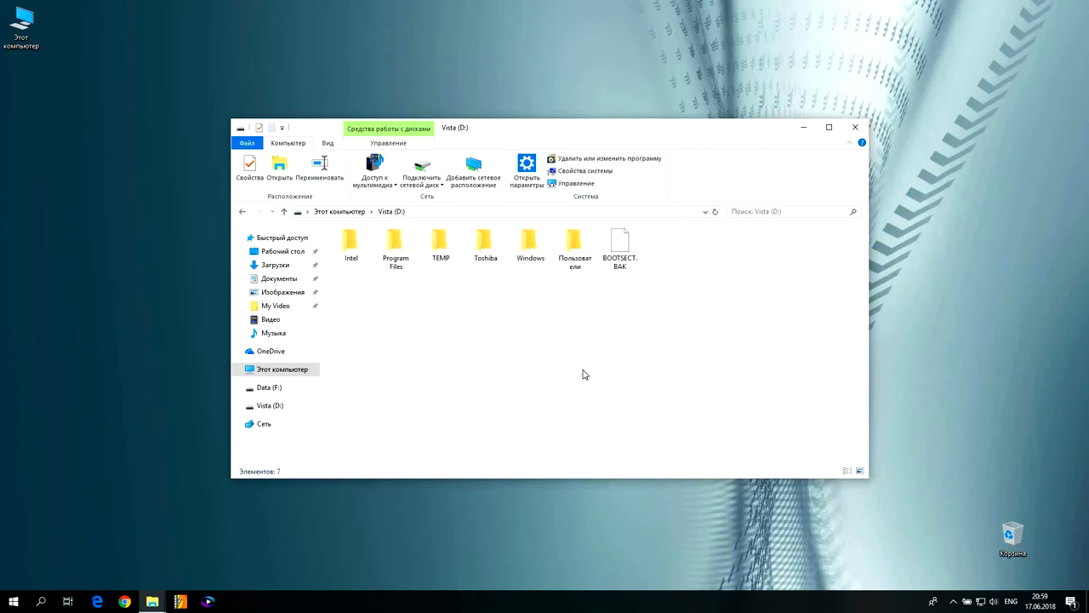
click(341, 211)
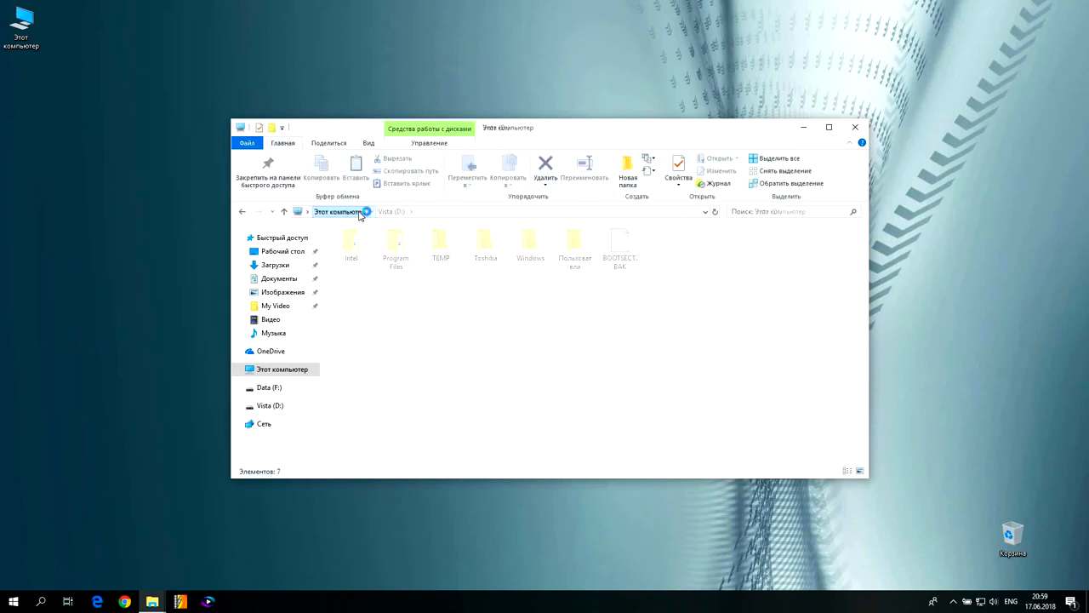